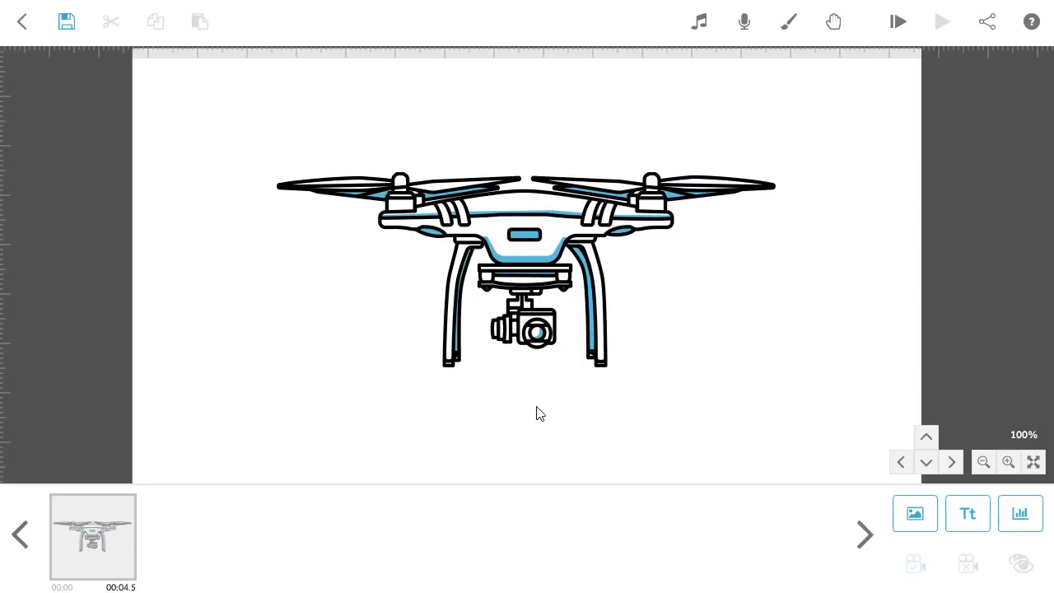
# Select the drone drawing on the first scene to show its element options
pyautogui.click(525, 272)
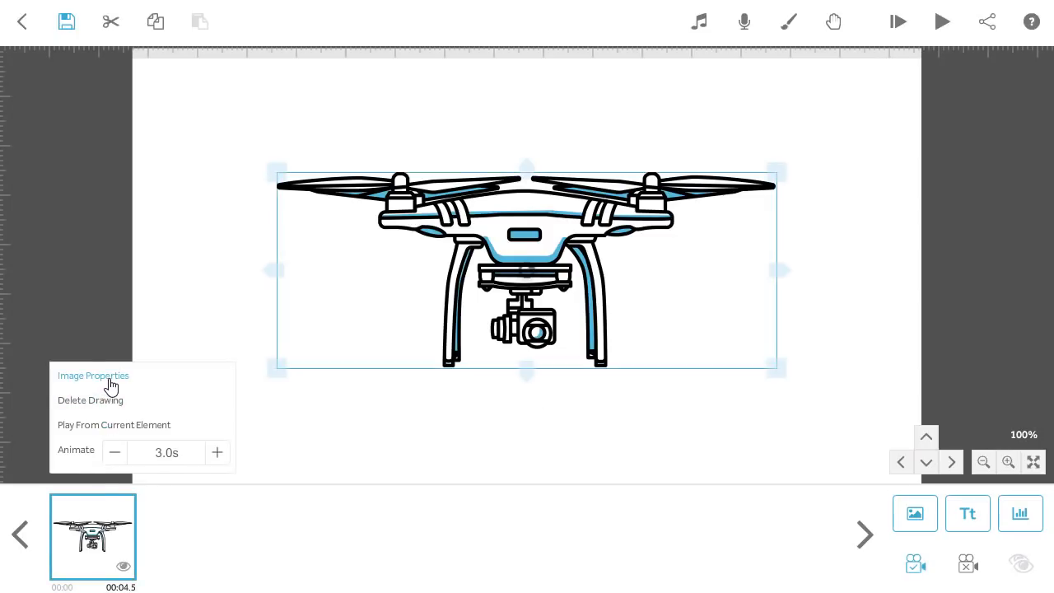
# Set the drone image's drawing option to Fade In with a 2.5-second animate time
pyautogui.click(93, 375)
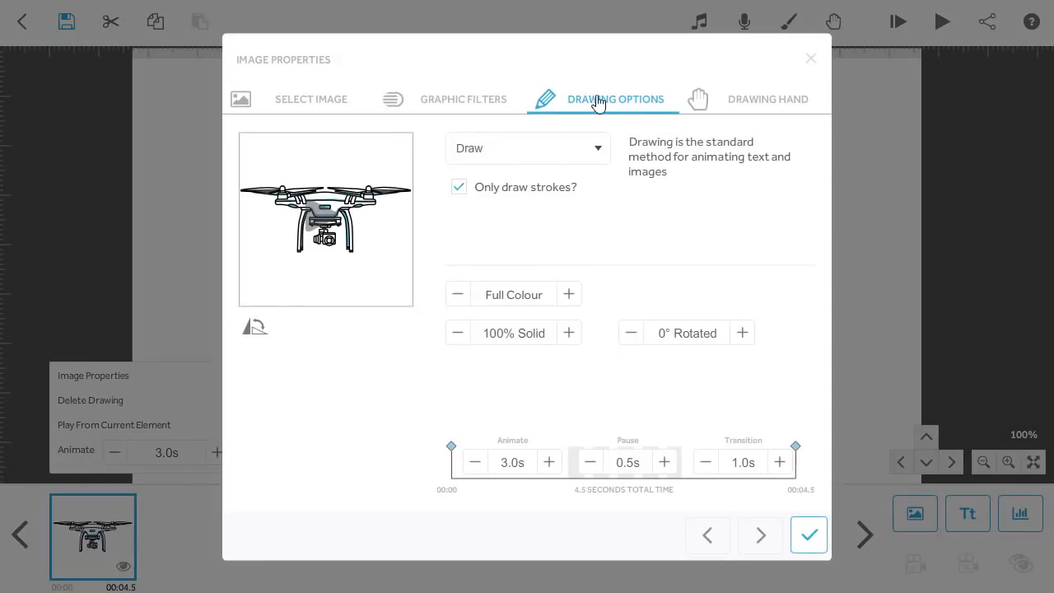
pyautogui.moveTo(594, 153)
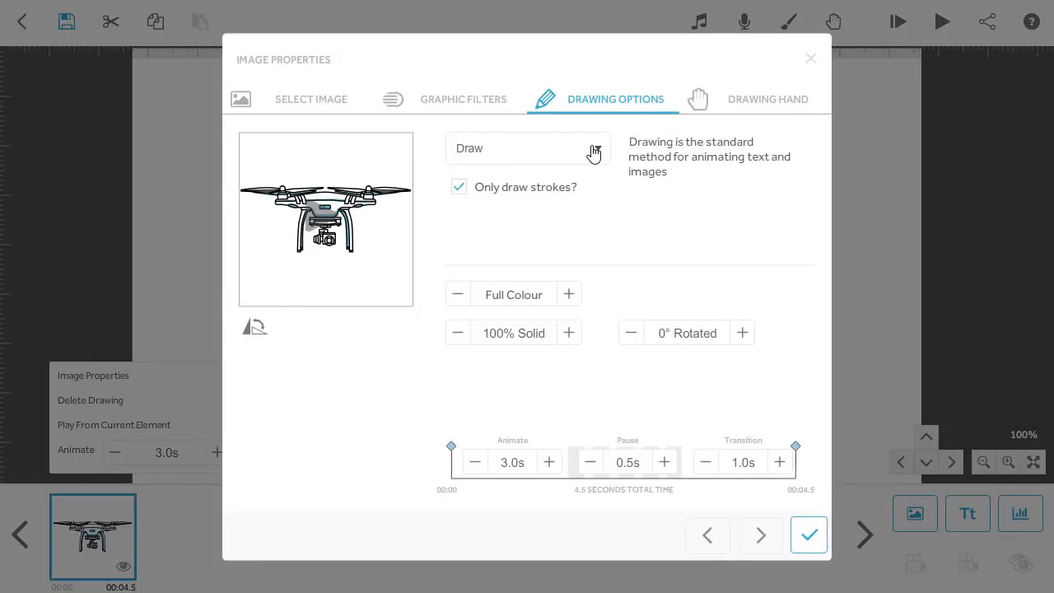
pyautogui.click(527, 148)
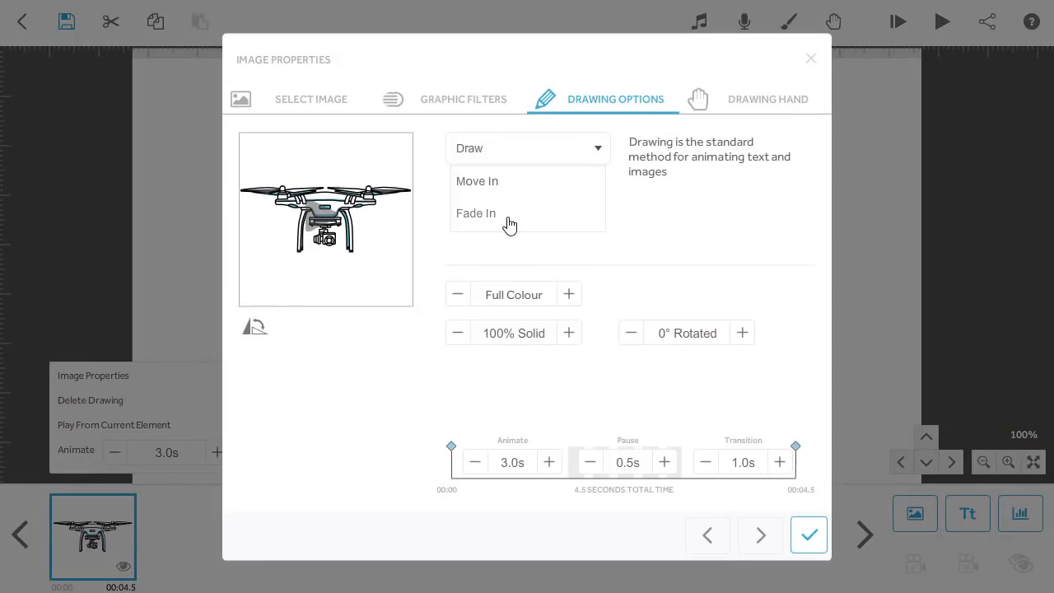
pyautogui.click(475, 213)
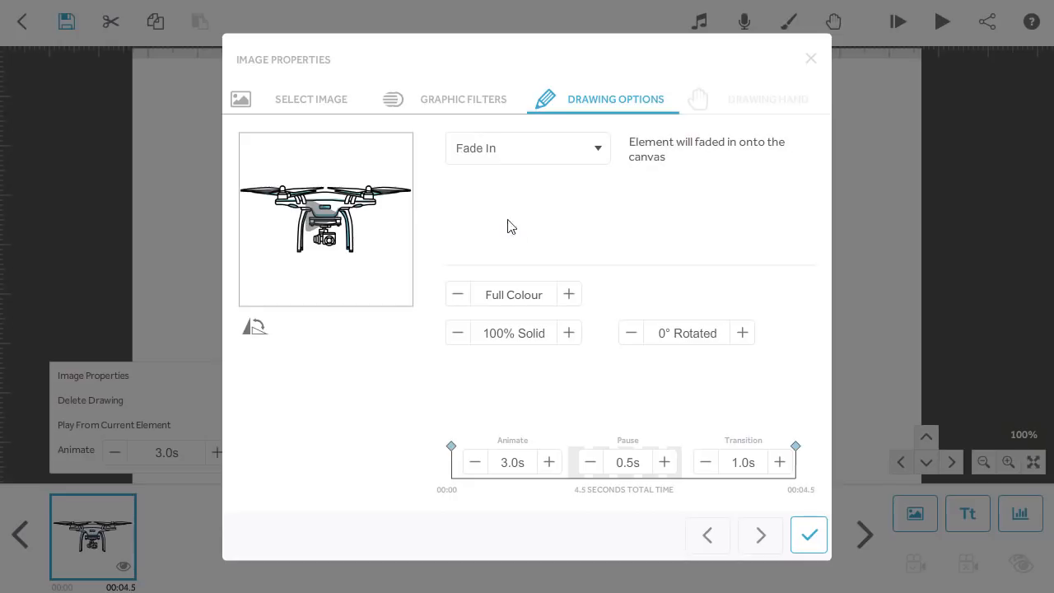
pyautogui.click(549, 461)
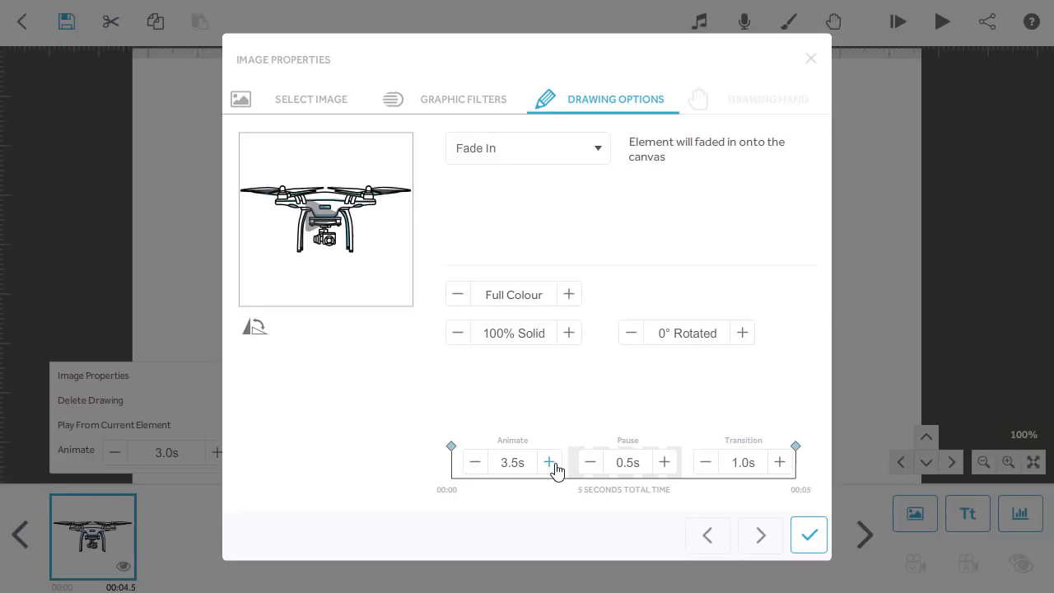
pyautogui.click(474, 461)
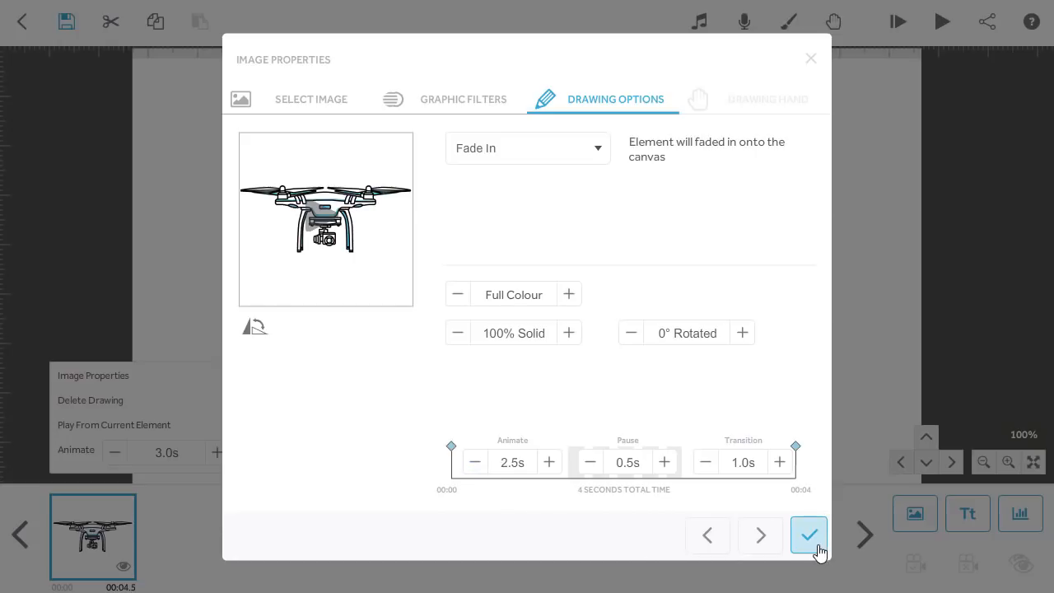
pyautogui.click(808, 534)
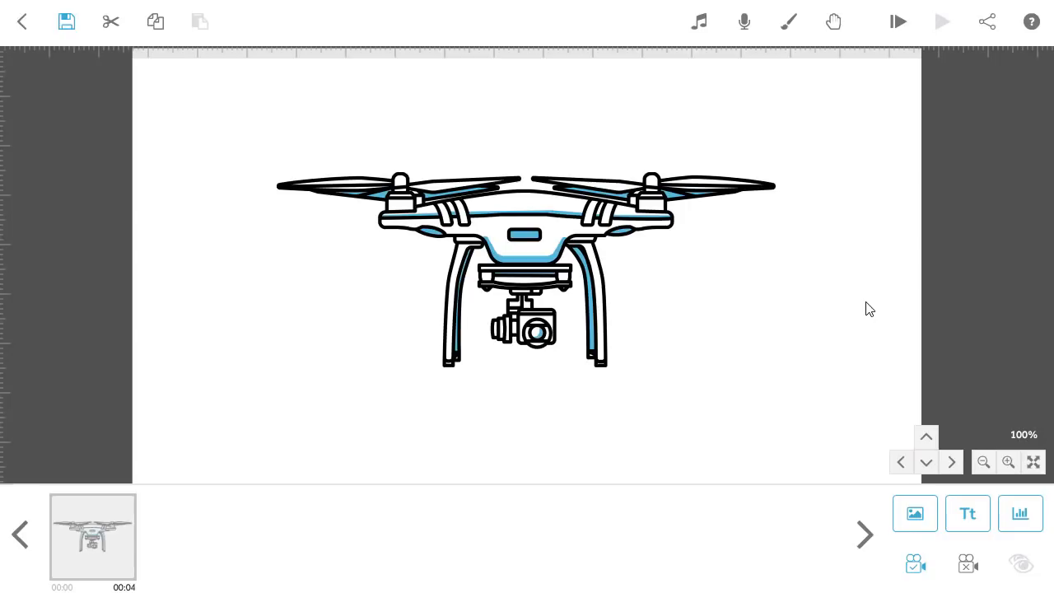
# Search the image library for 'scribble' and add the full-canvas scribble image
pyautogui.click(914, 513)
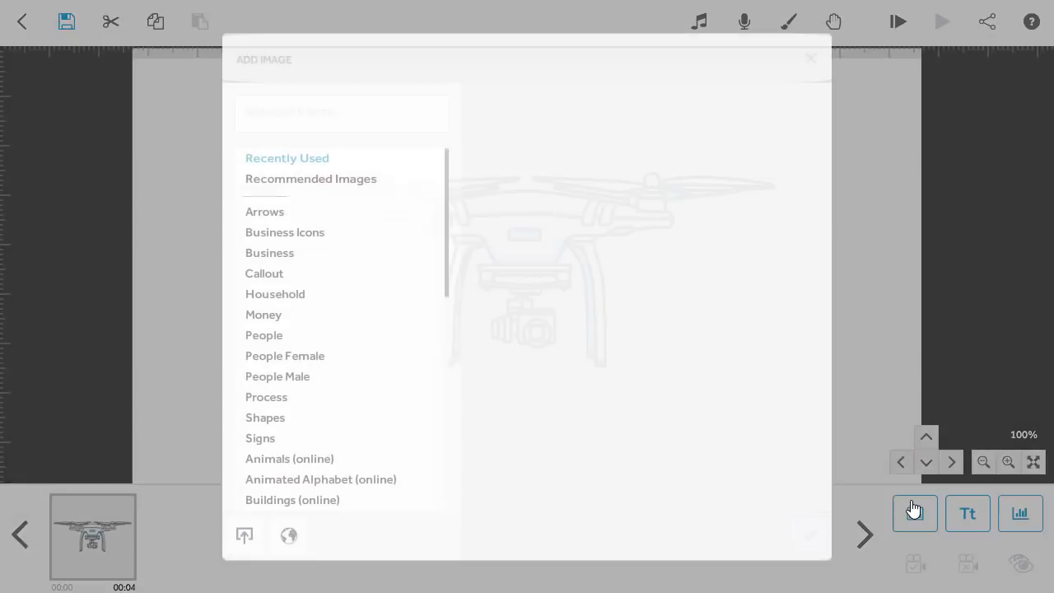
pyautogui.write('s')
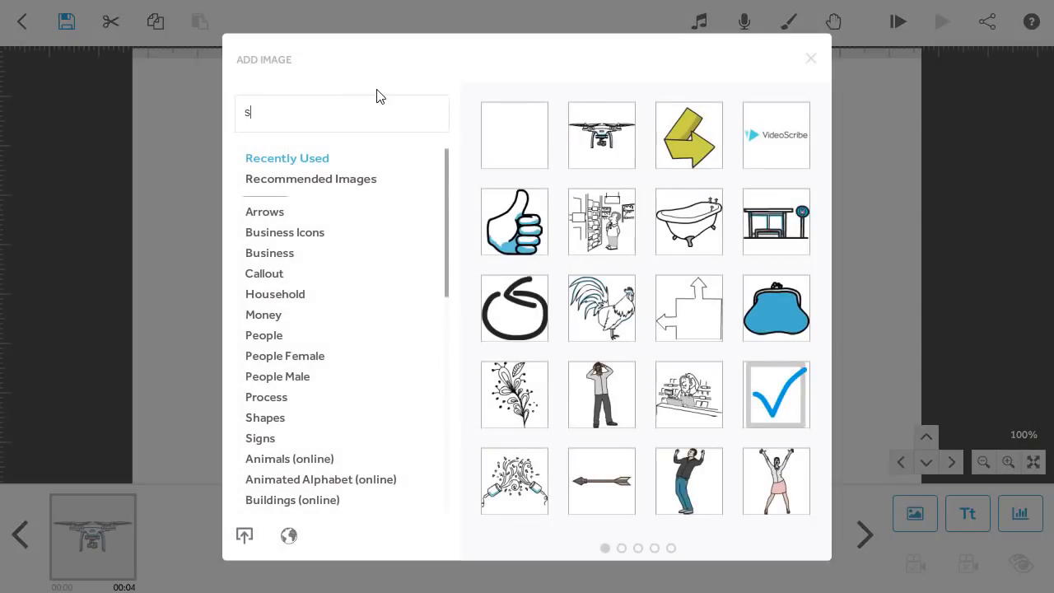
pyautogui.write('scribble')
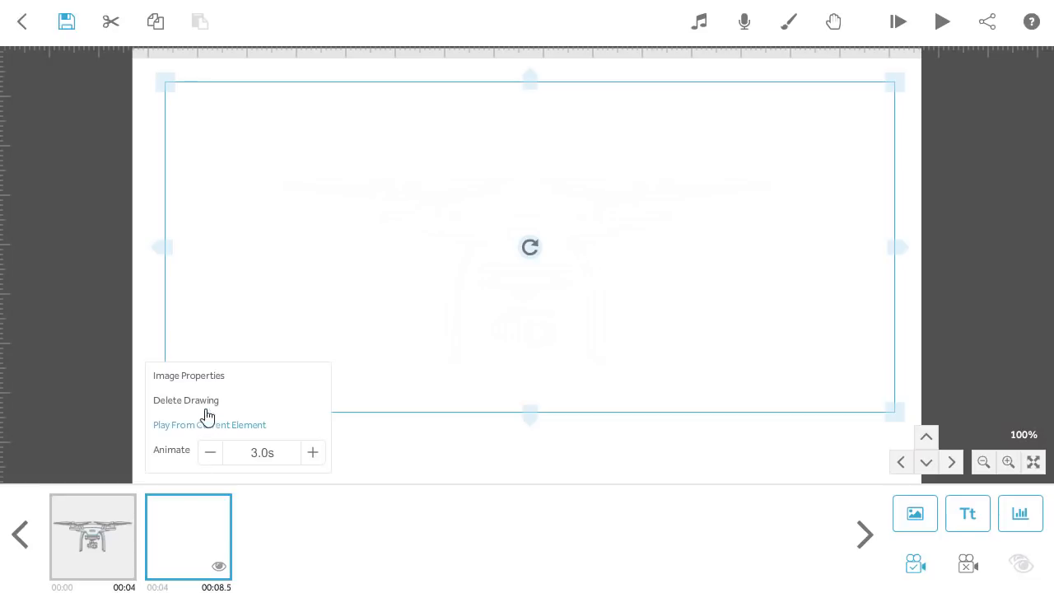
# Confirm a 2.5-second Fade In for the scribble image and play the scribe preview
pyautogui.click(188, 375)
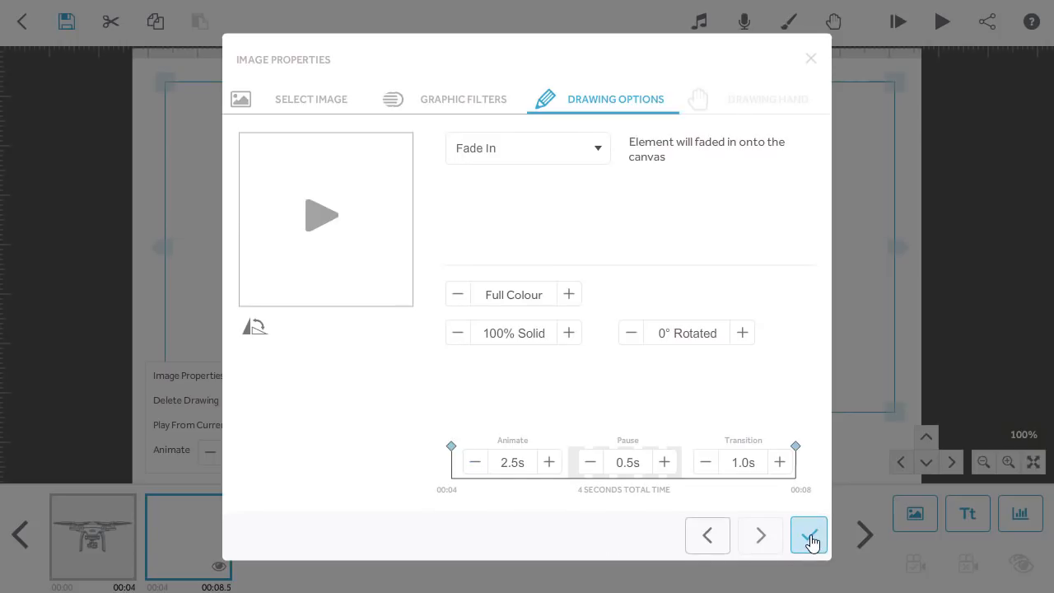
pyautogui.click(808, 535)
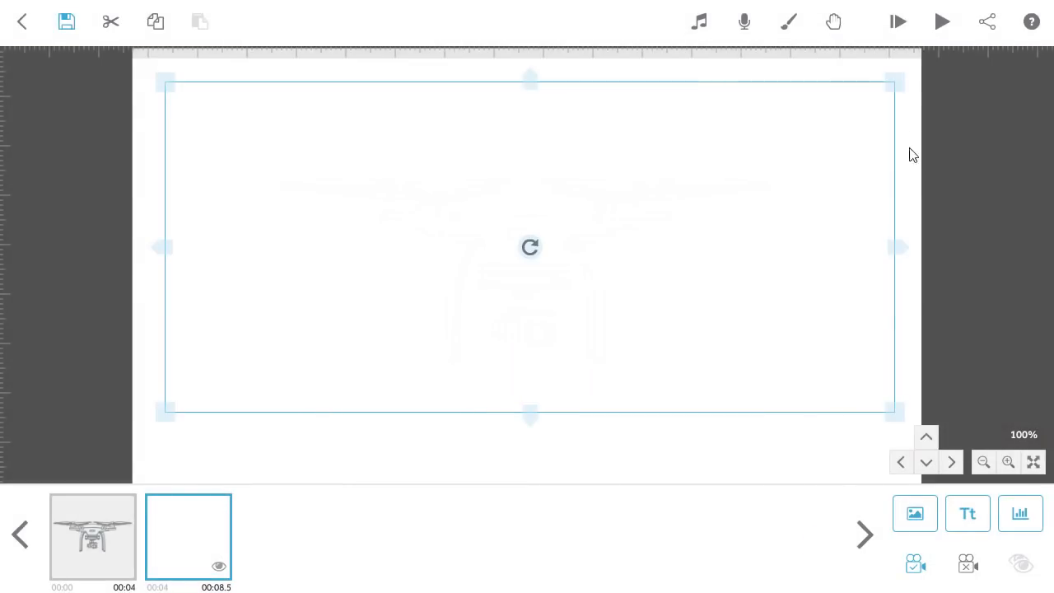
pyautogui.click(941, 22)
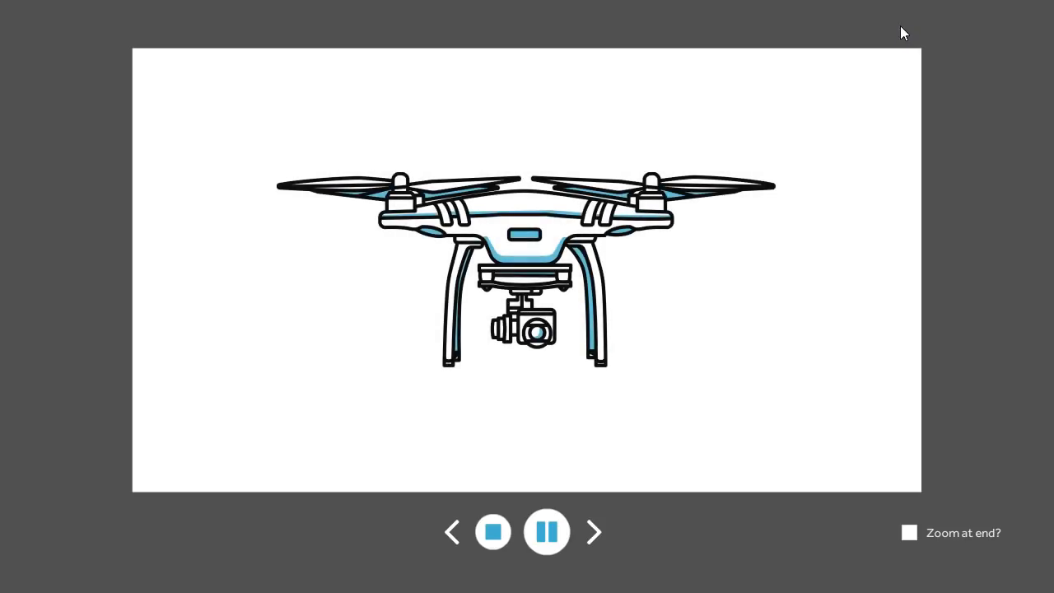